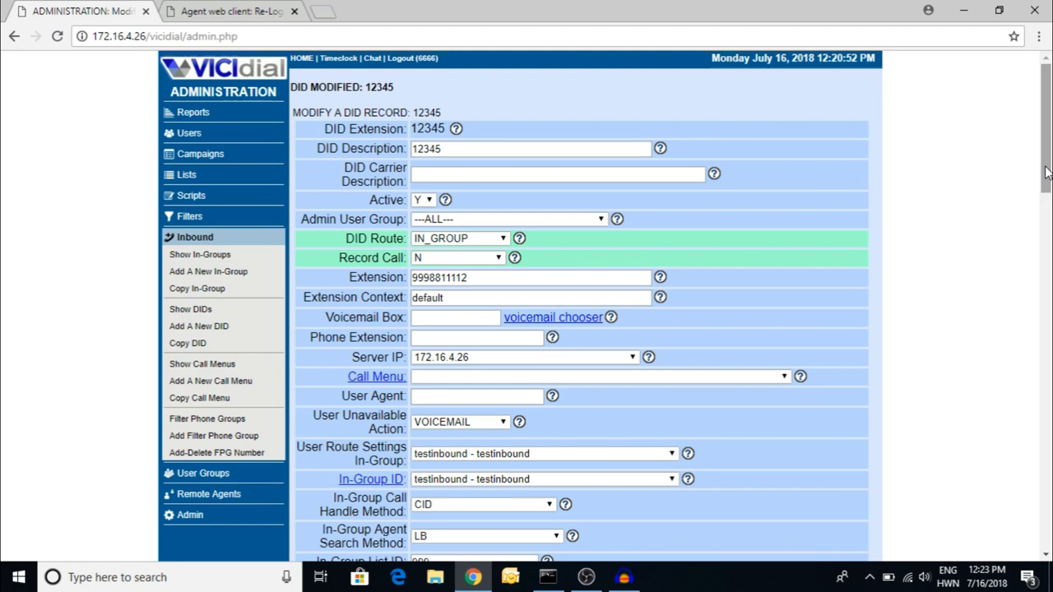
pyautogui.moveTo(593, 352)
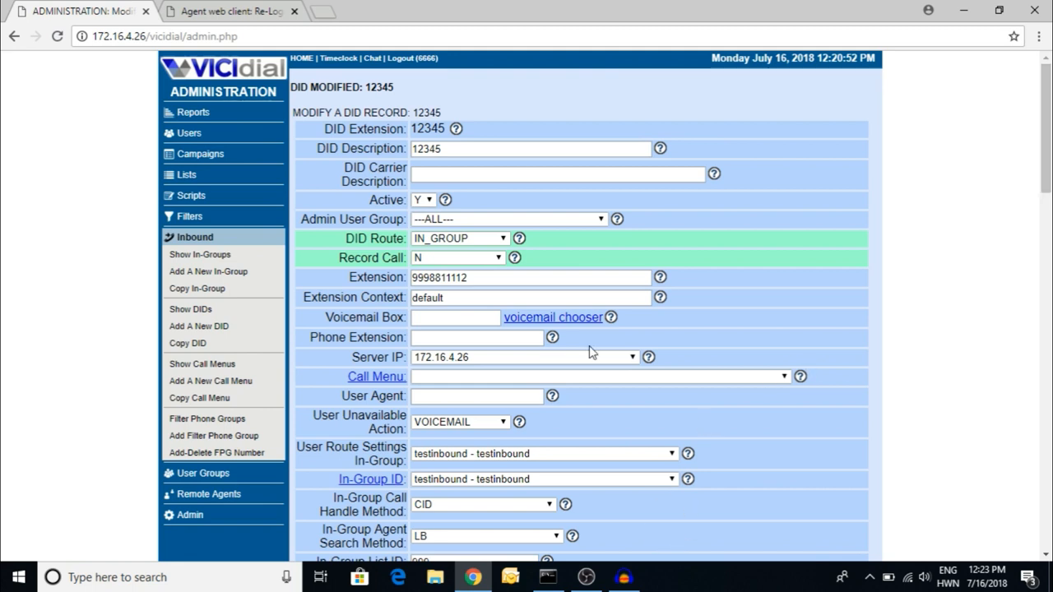
pyautogui.moveTo(230, 518)
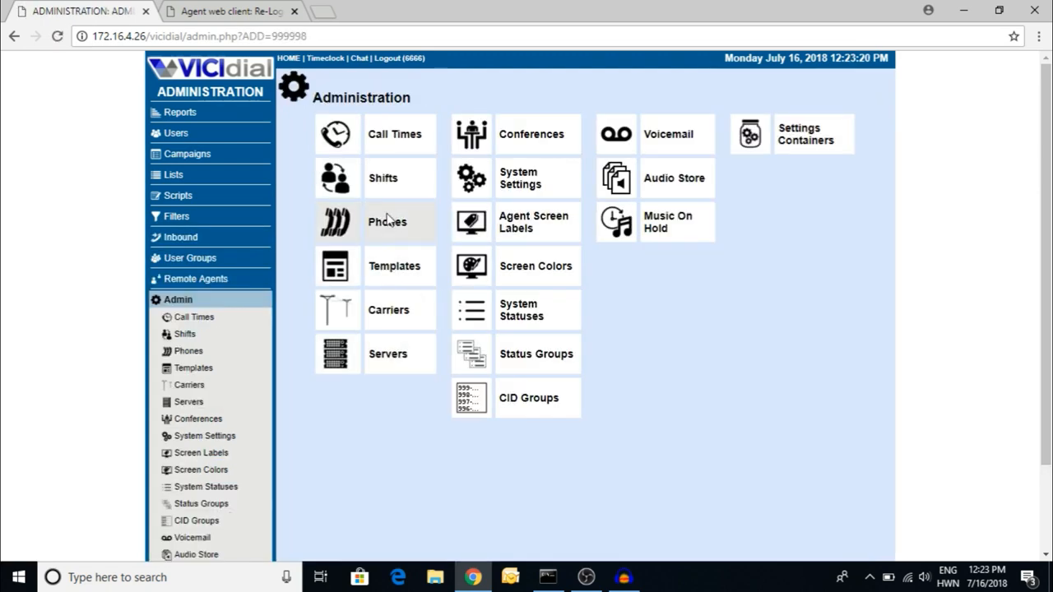
# Step: Open phone 556's record from the Phone Listings and locate its On-Hook Agent field
pyautogui.click(387, 220)
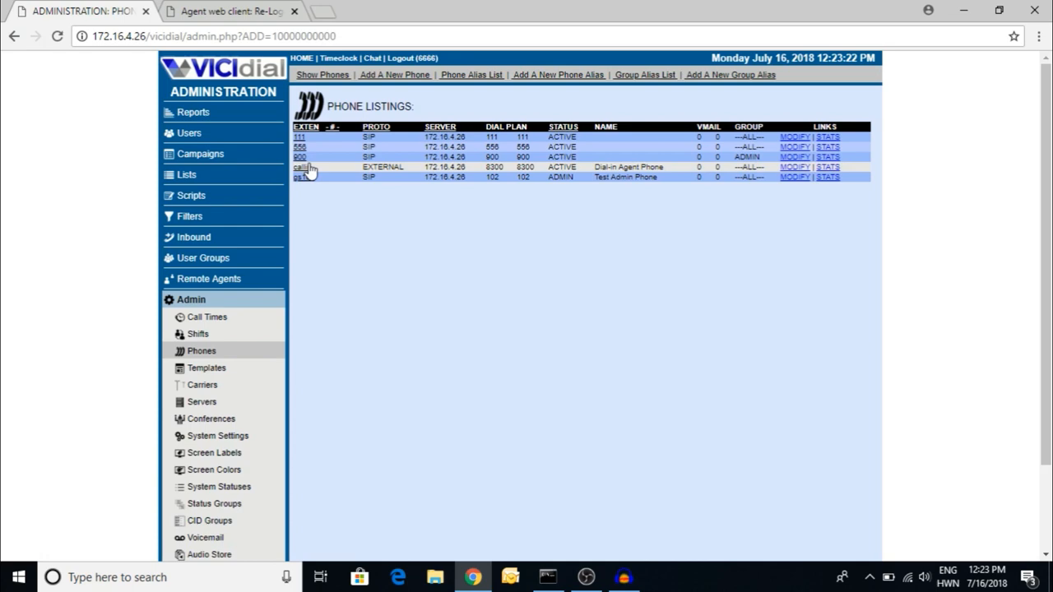
pyautogui.click(794, 147)
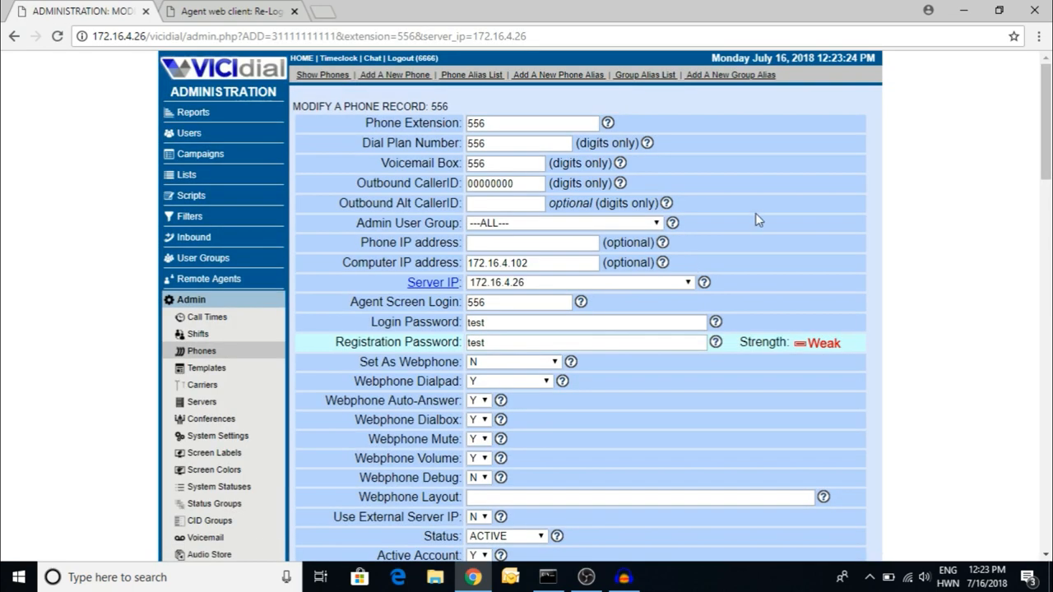
pyautogui.scroll(-3)
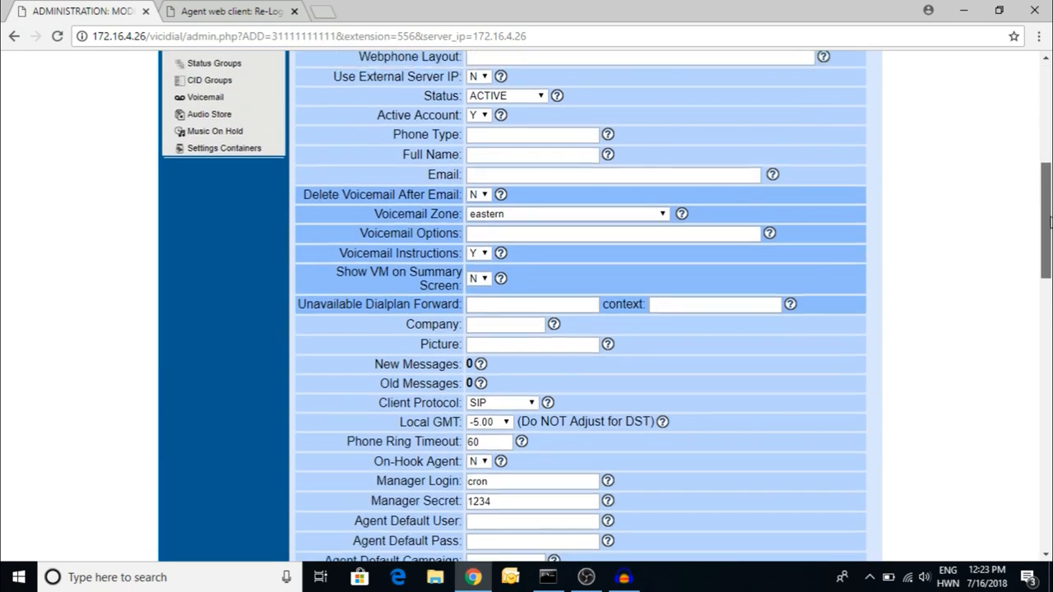
pyautogui.scroll(-3)
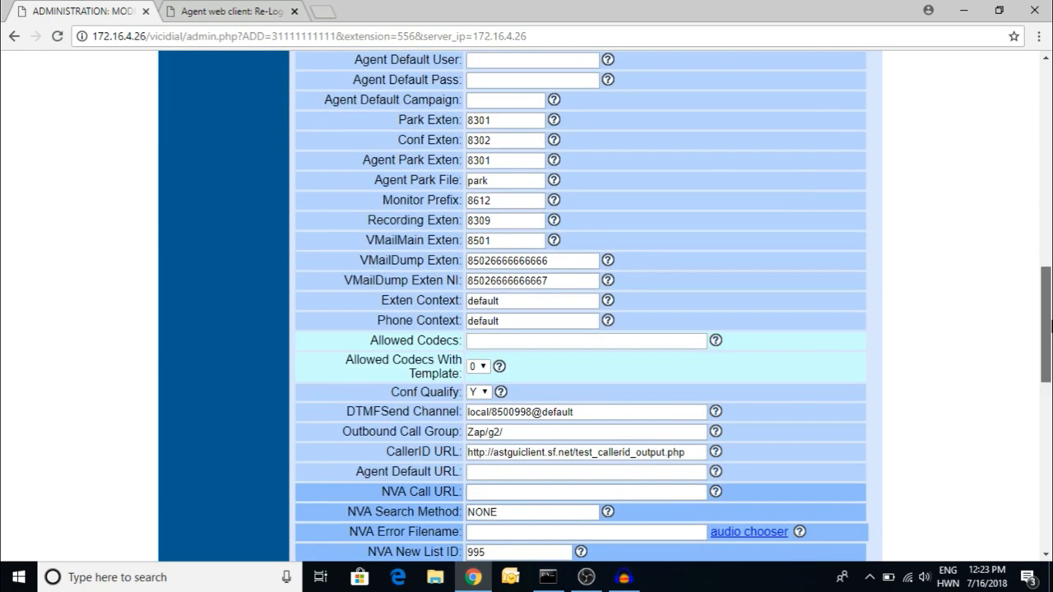
pyautogui.scroll(-3)
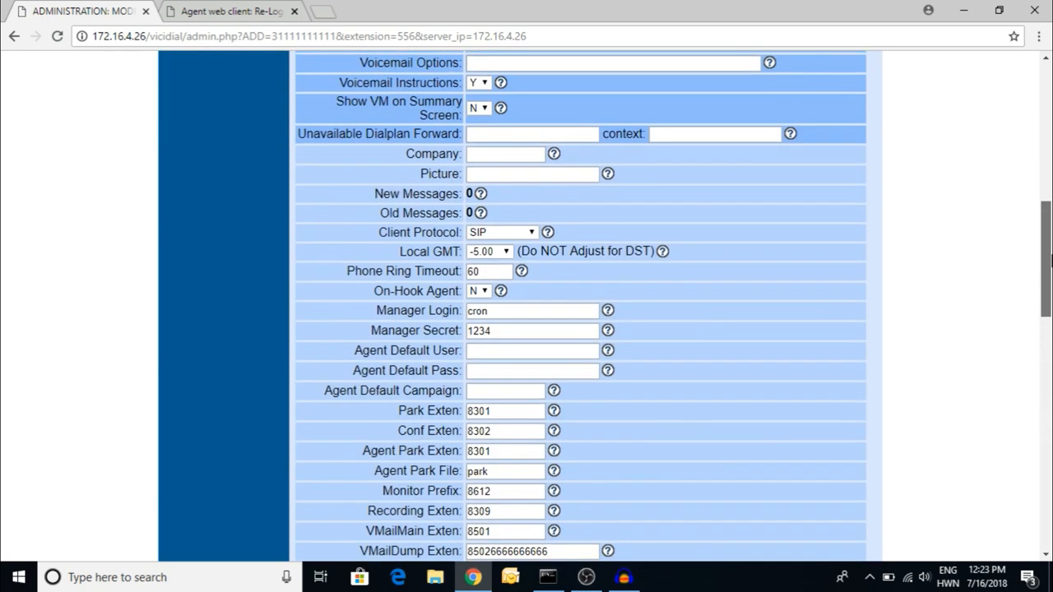
pyautogui.scroll(3)
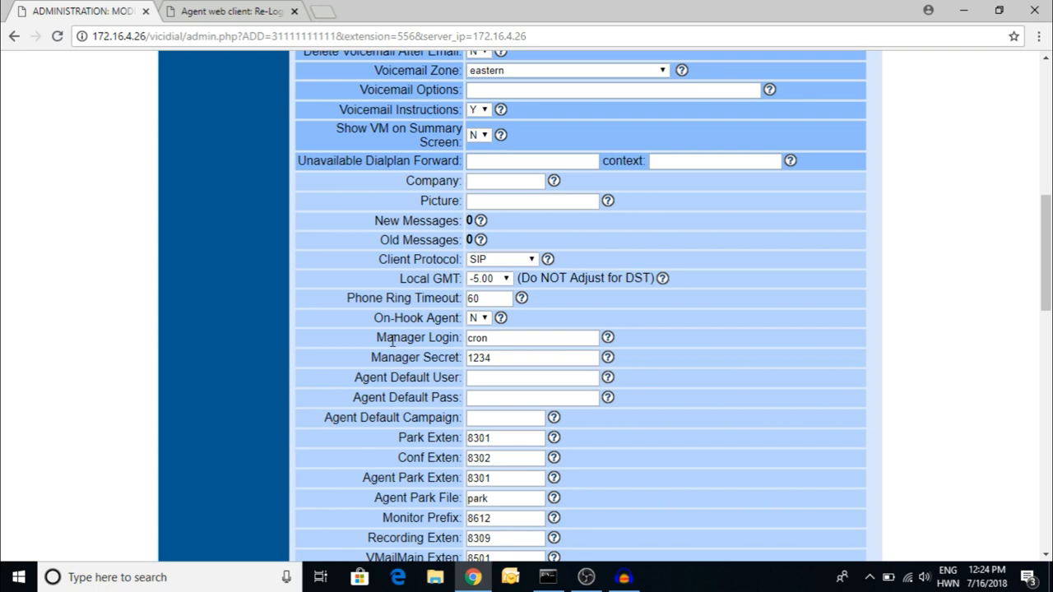
# Step: Try On-Hook Agent Y on phone 556, revert to N, and bring up the agent re-login page
pyautogui.click(478, 318)
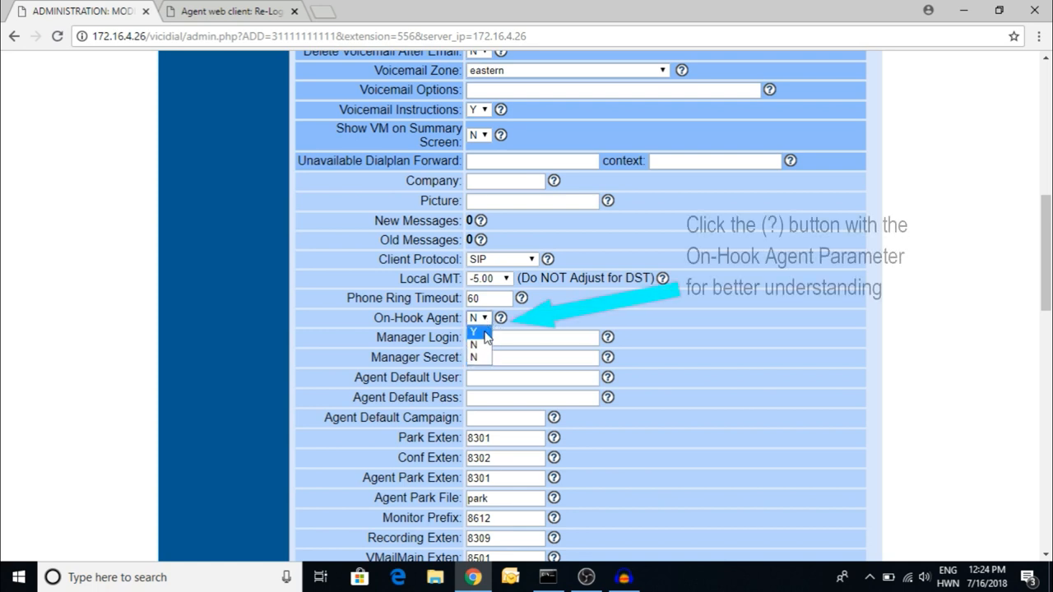
pyautogui.click(474, 332)
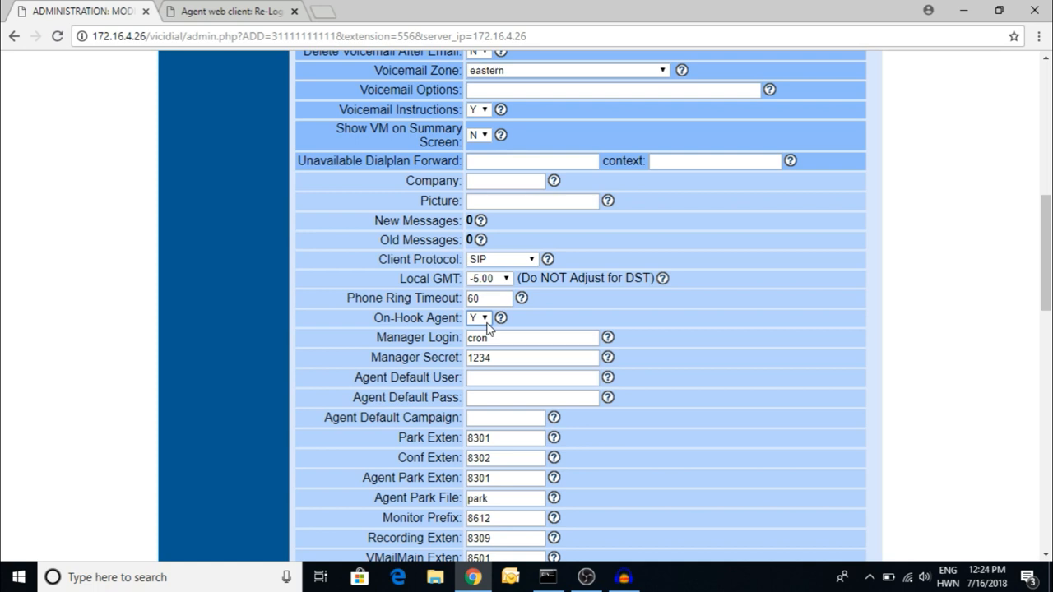
pyautogui.moveTo(645, 386)
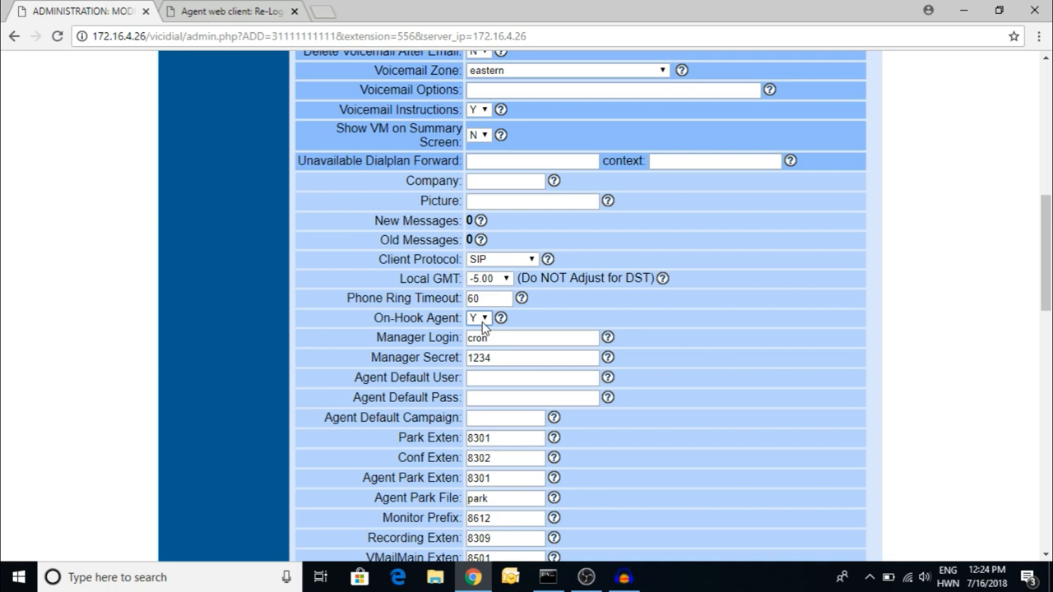
pyautogui.click(477, 317)
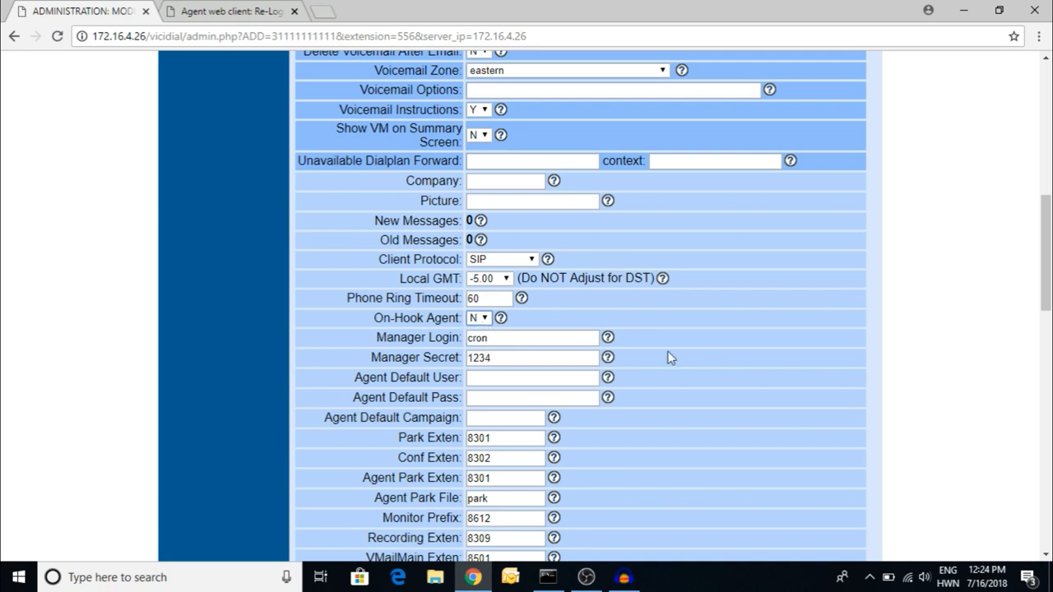
pyautogui.click(231, 10)
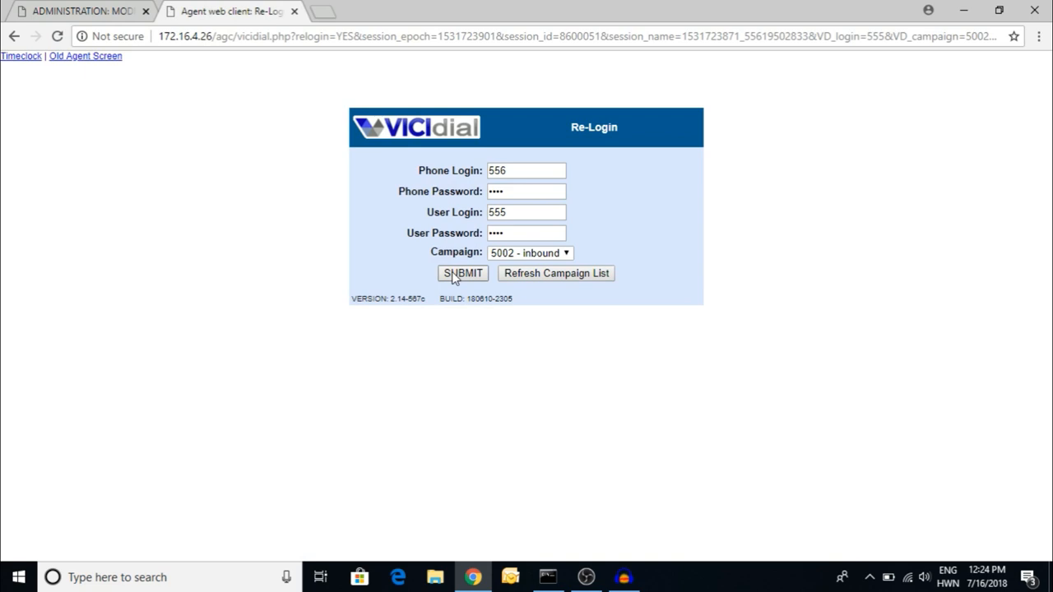
# Step: Re-login agent 555 on phone 556 and answer the resulting Zoiper call
pyautogui.click(461, 273)
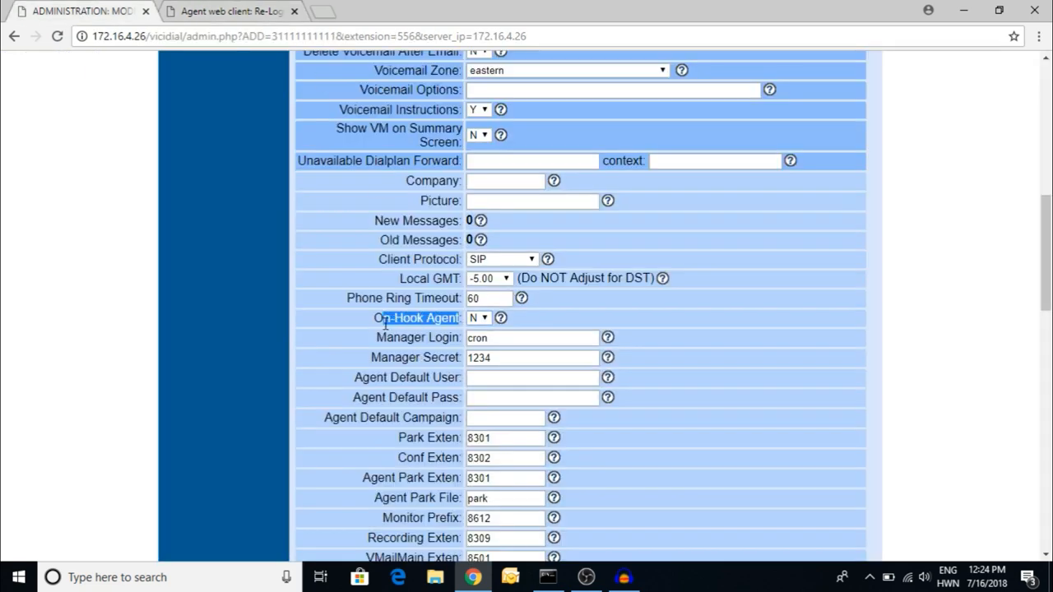
pyautogui.click(231, 10)
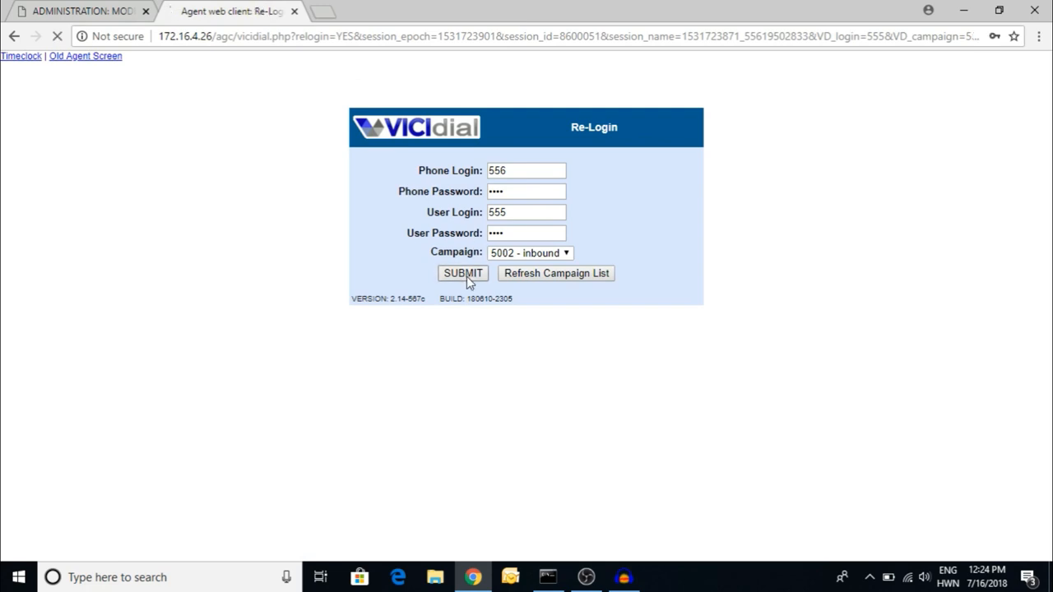
pyautogui.click(462, 273)
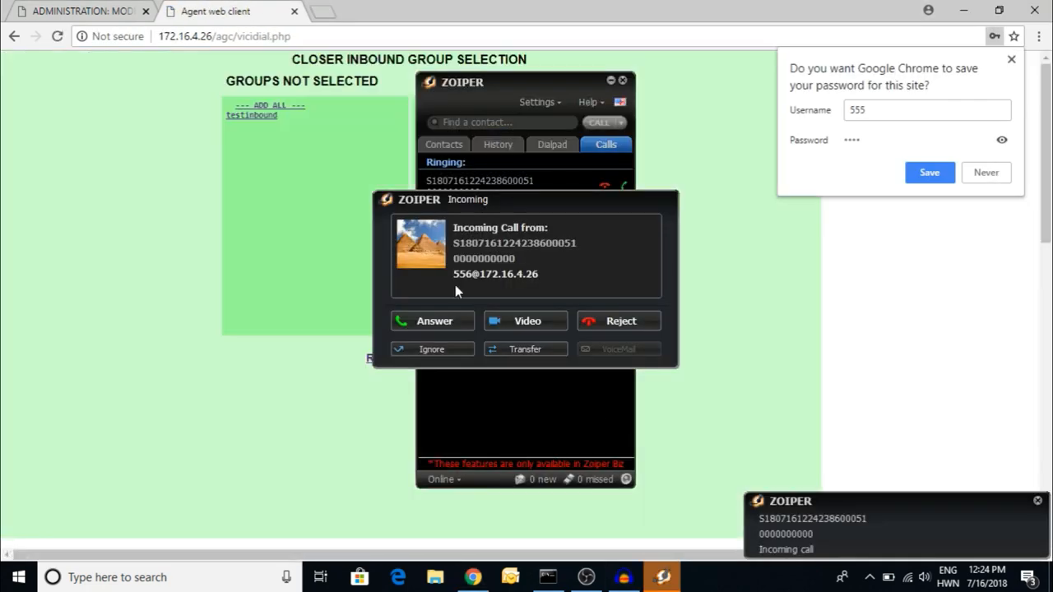
pyautogui.click(431, 321)
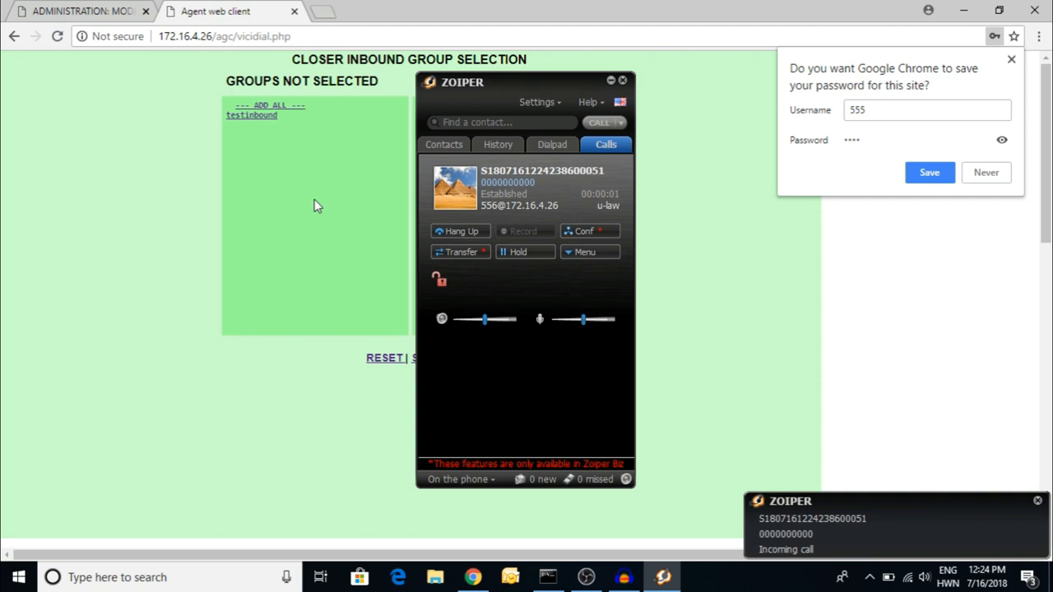
# Step: Select the testinbound group for the session, then log agent 555 out
pyautogui.click(251, 116)
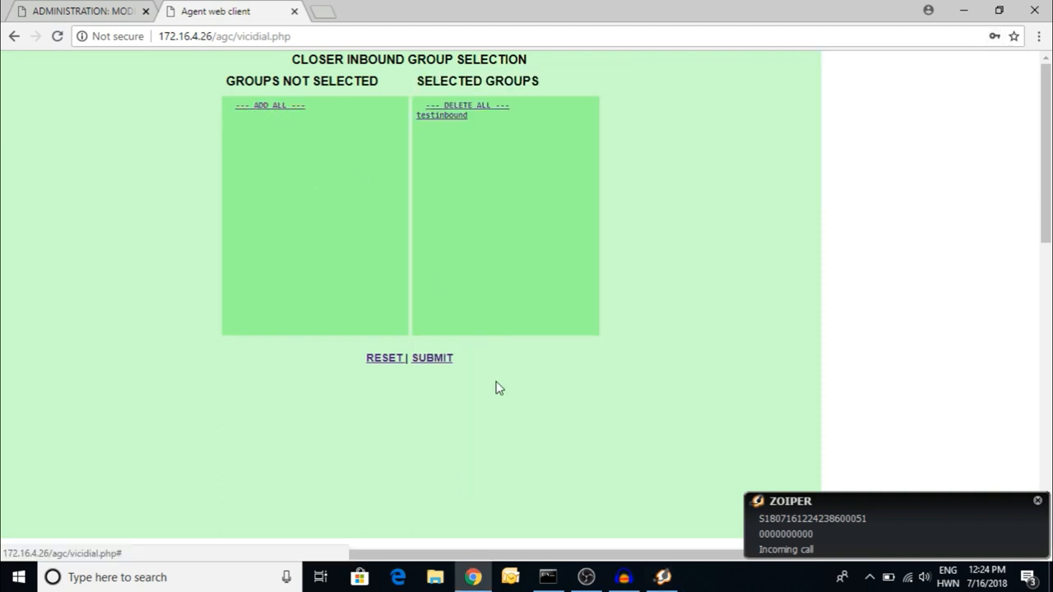
pyautogui.click(431, 357)
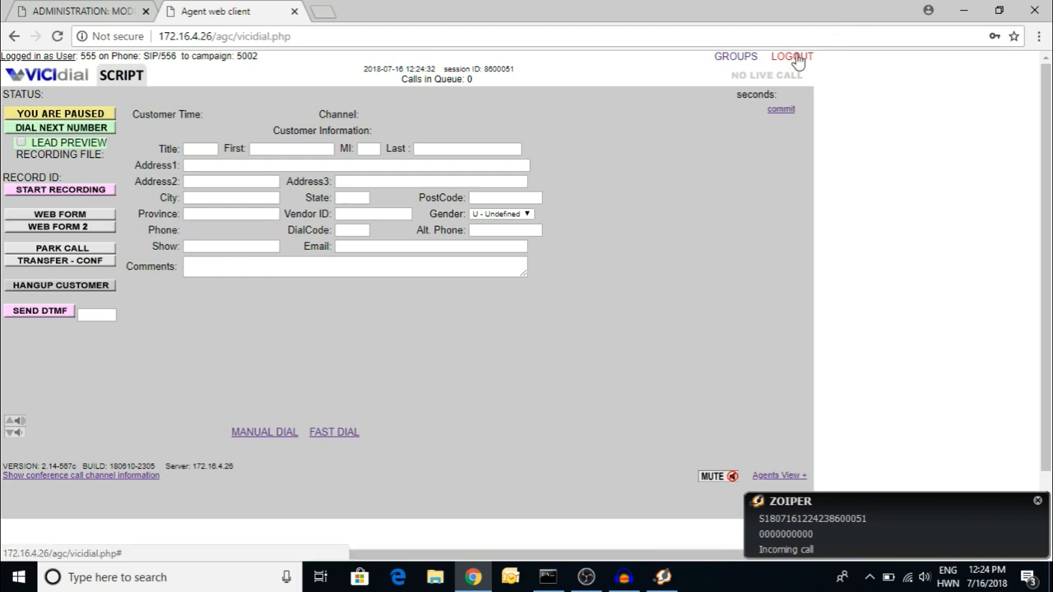
pyautogui.click(792, 56)
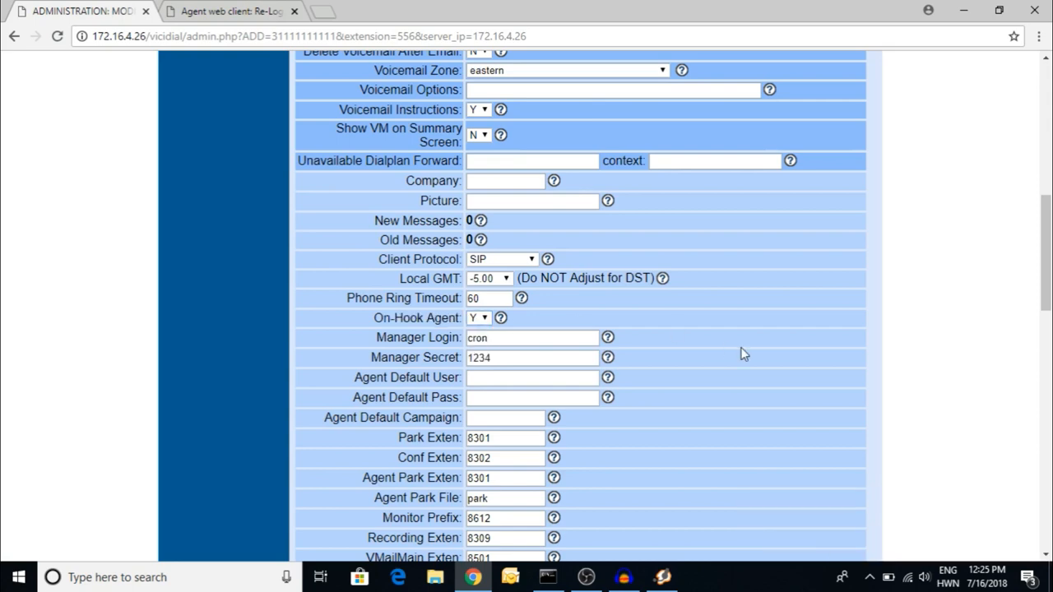
# Step: Submit the Modify Phone page to save phone 556 with On-Hook Agent Y
pyautogui.scroll(-3)
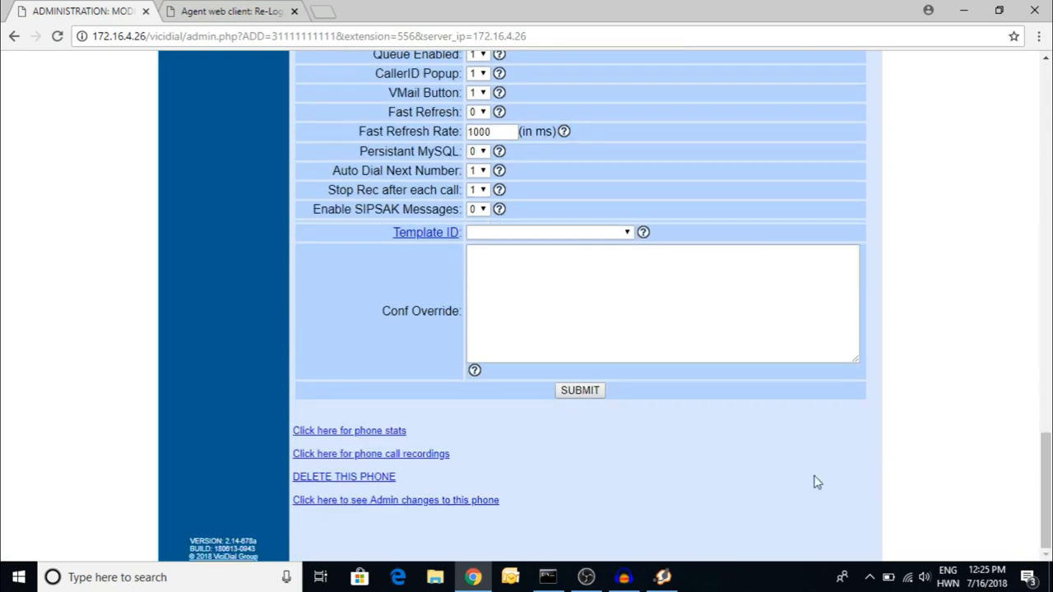
pyautogui.click(579, 390)
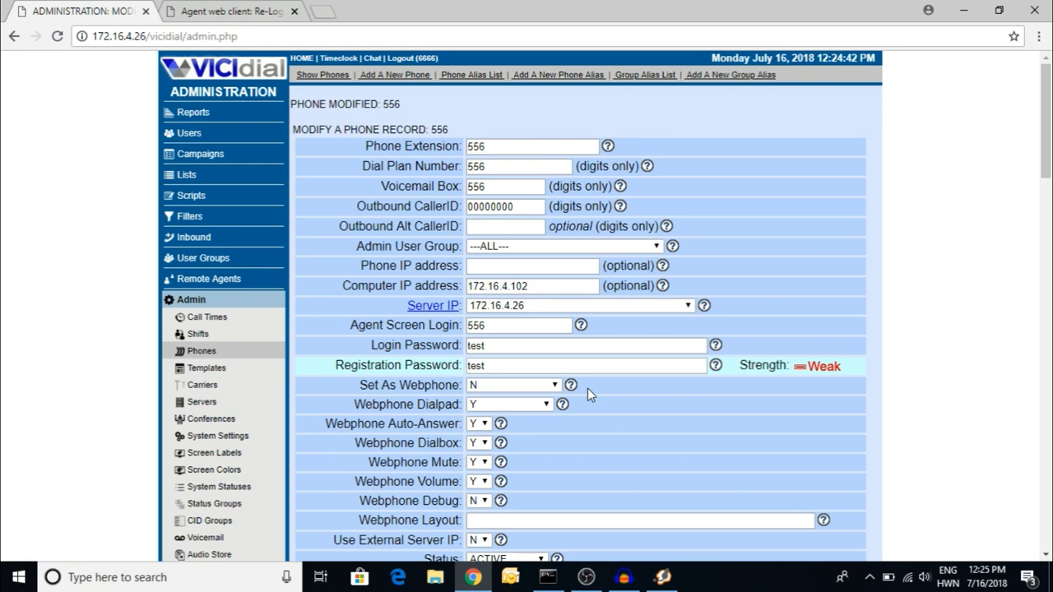
pyautogui.moveTo(387, 164)
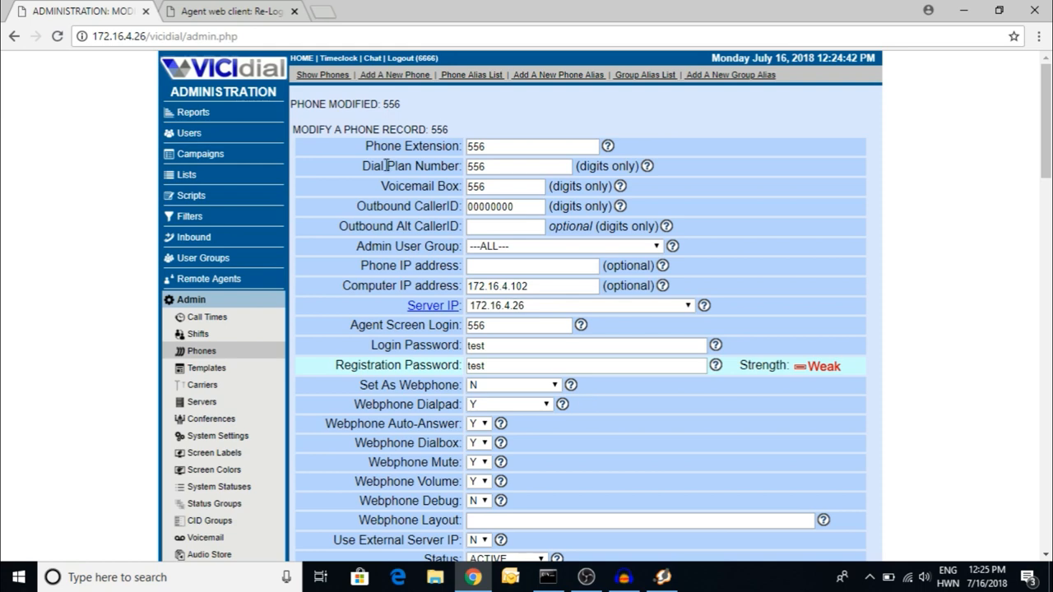
# Step: Log agent 555 back into campaign 5002 with the closer group and bring up Zoiper
pyautogui.click(222, 10)
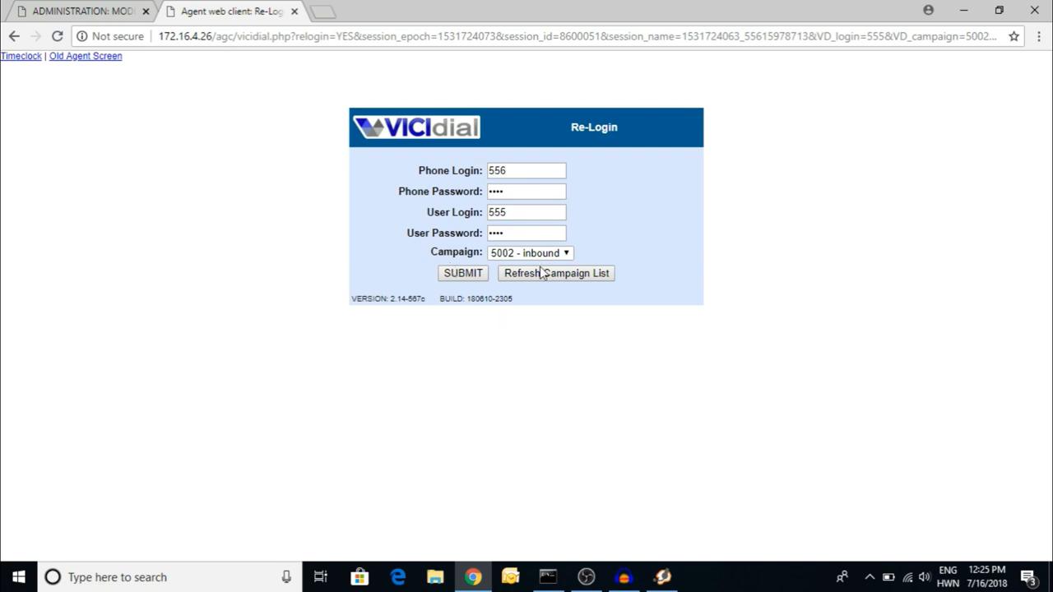
pyautogui.click(463, 273)
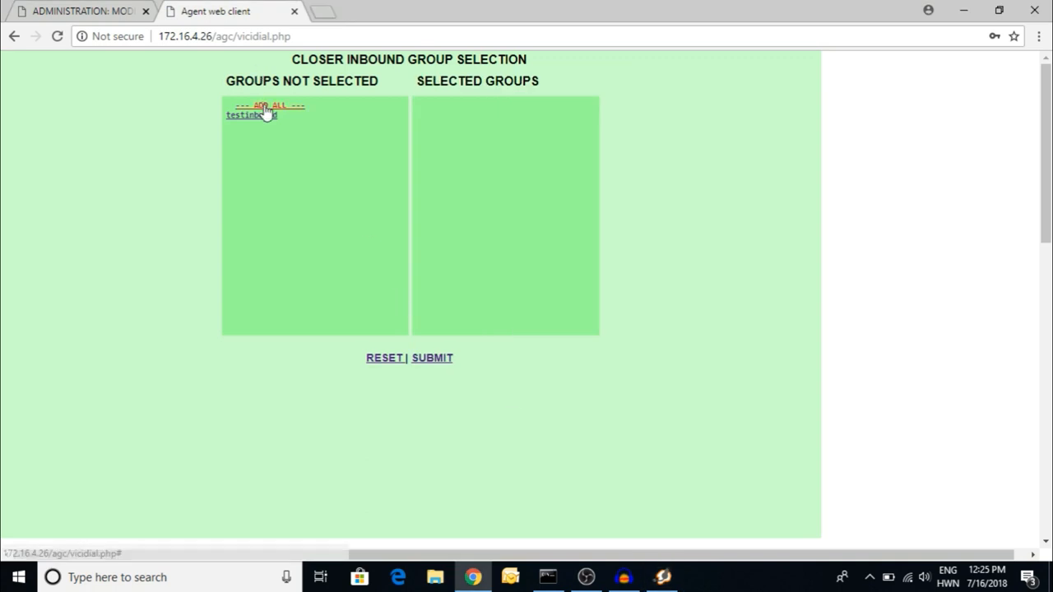
pyautogui.click(431, 358)
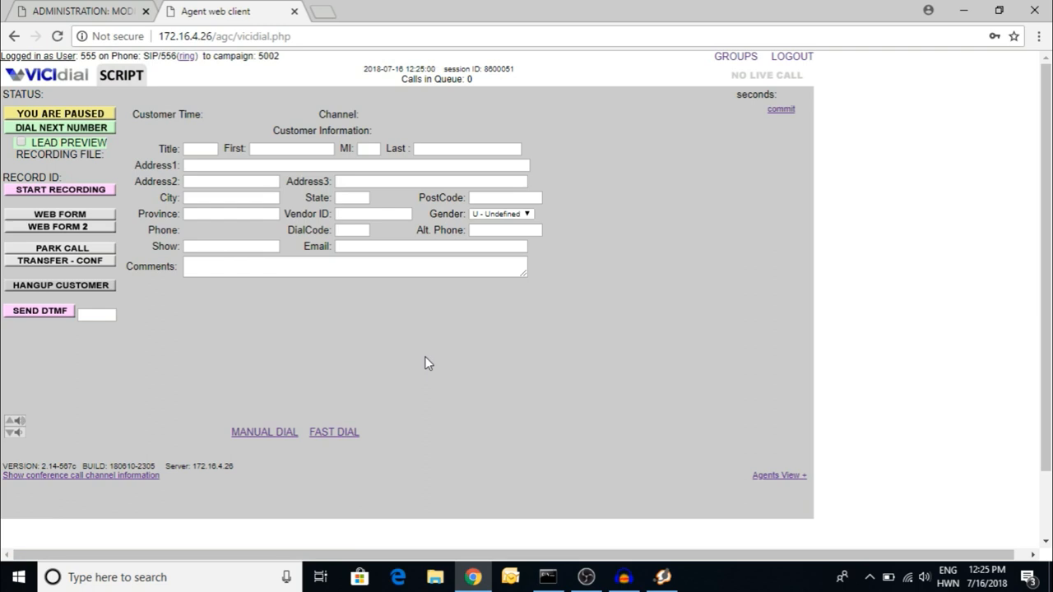
pyautogui.click(662, 576)
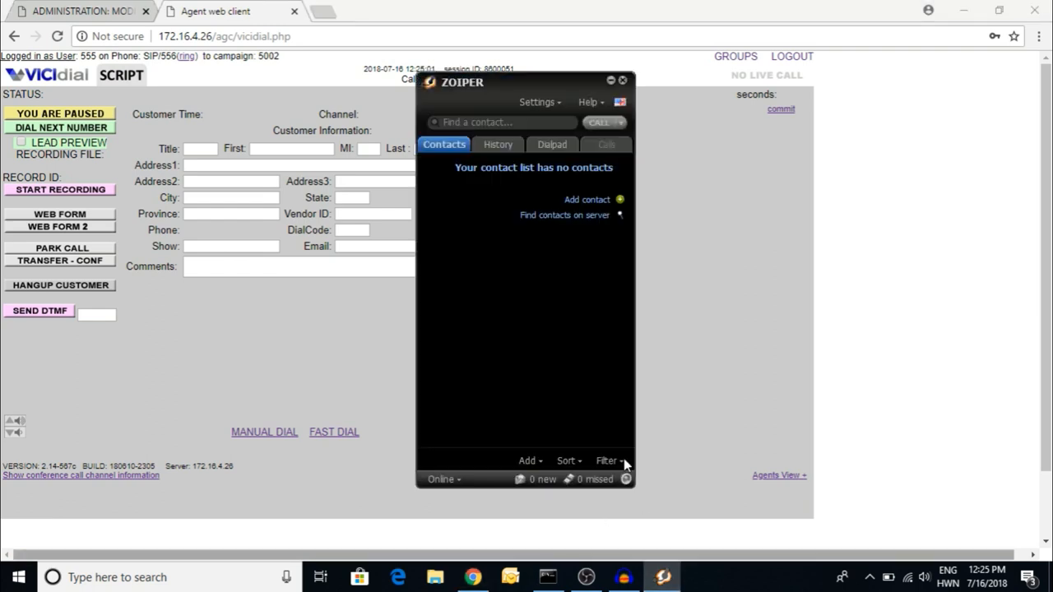
pyautogui.moveTo(510, 321)
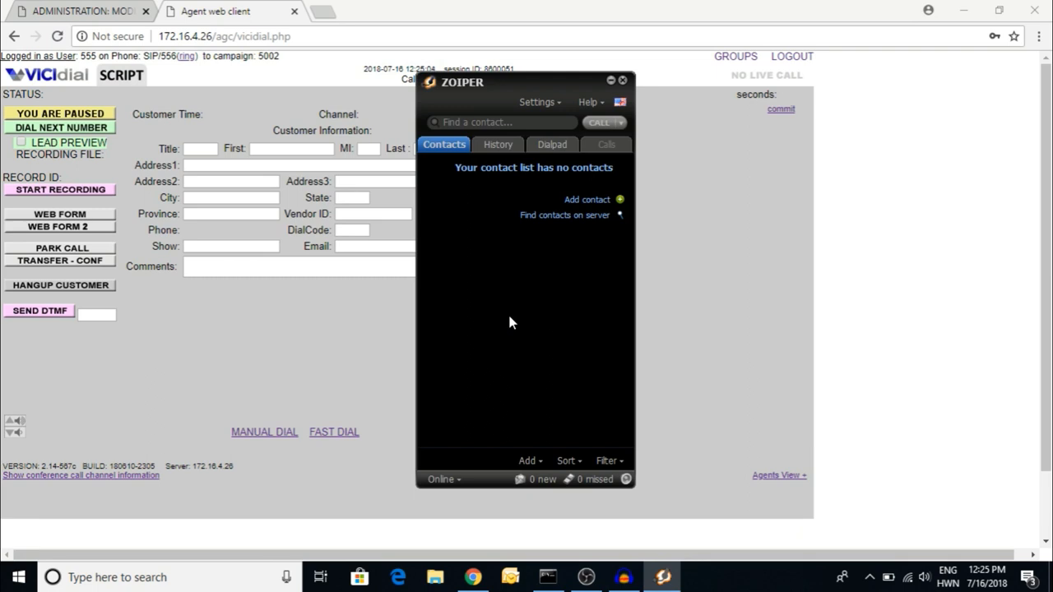
pyautogui.moveTo(369, 332)
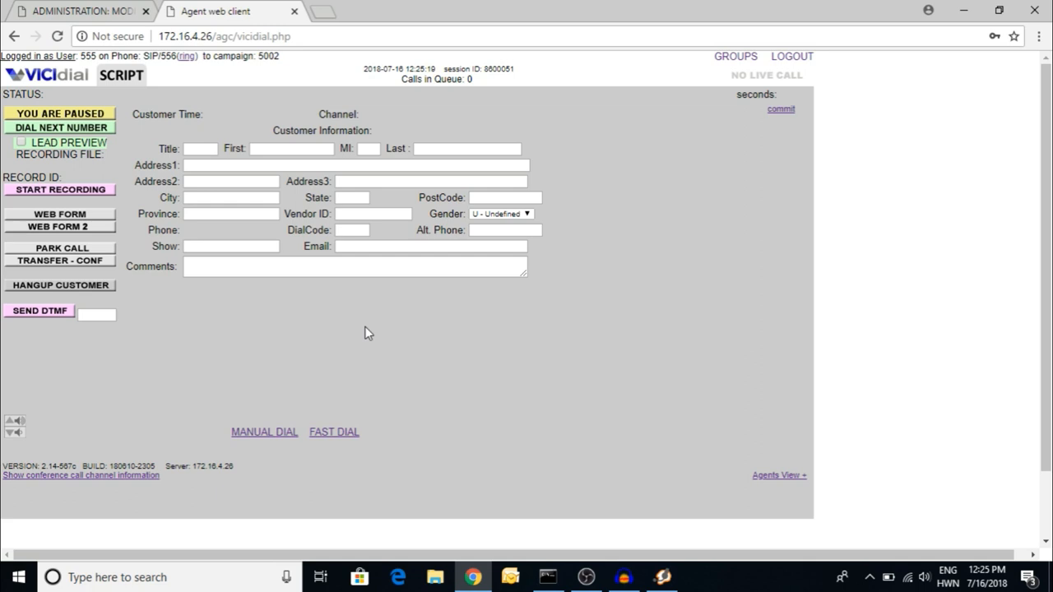
pyautogui.moveTo(280, 453)
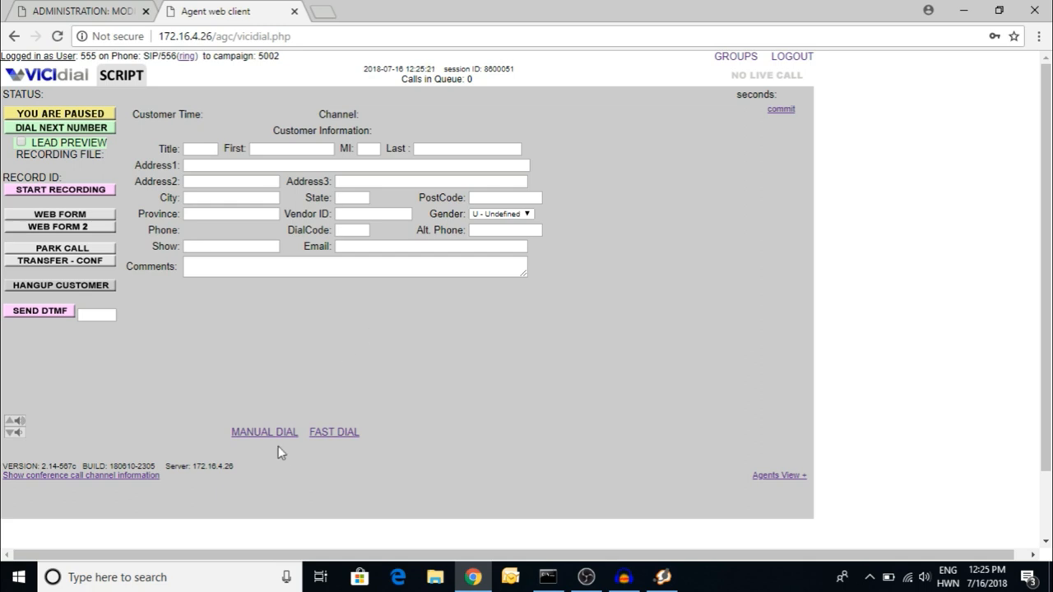
pyautogui.click(263, 431)
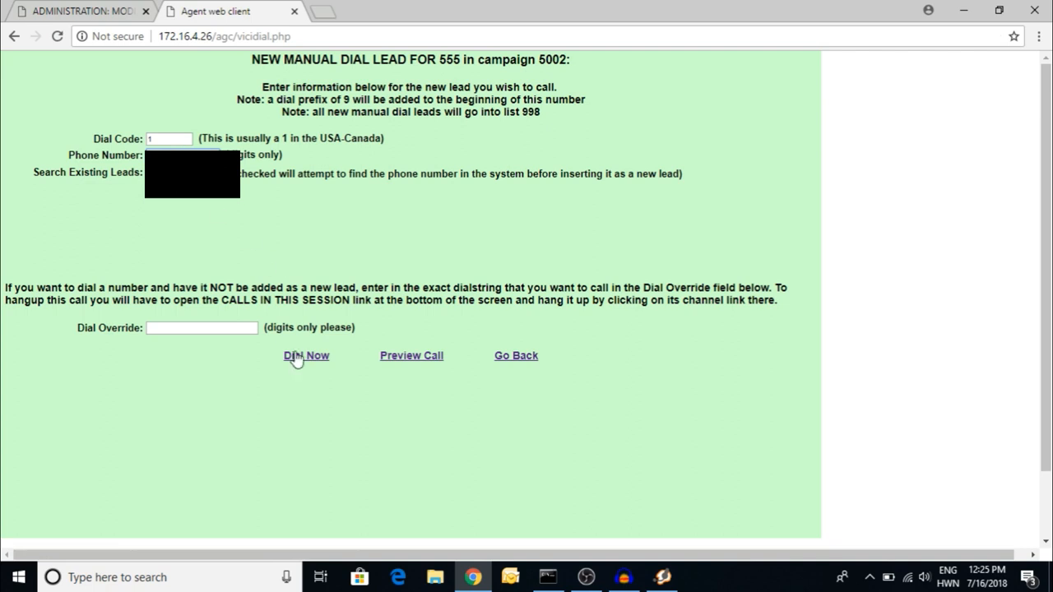
pyautogui.click(306, 355)
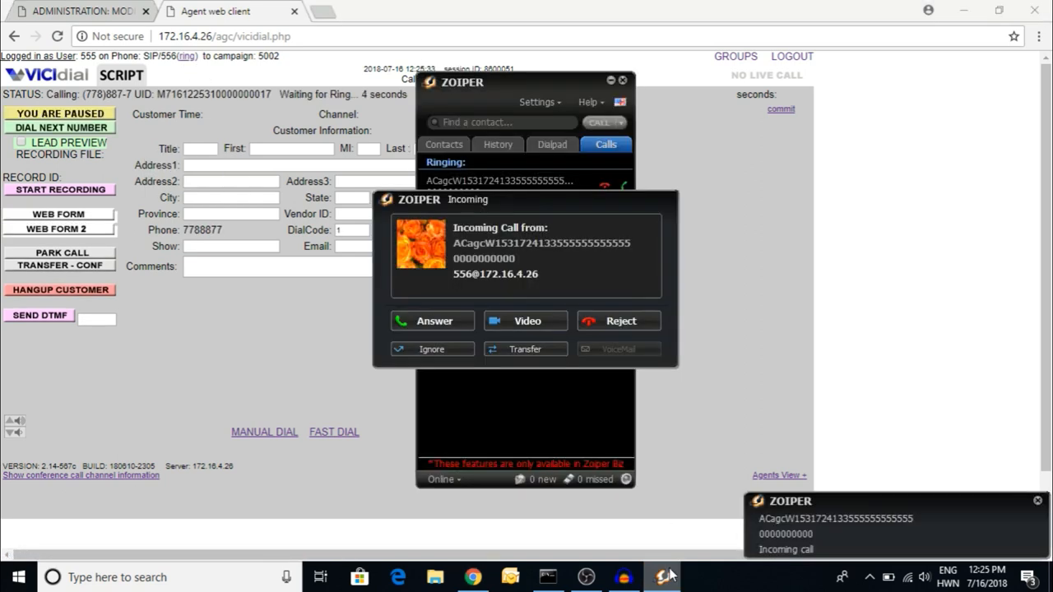
pyautogui.click(431, 321)
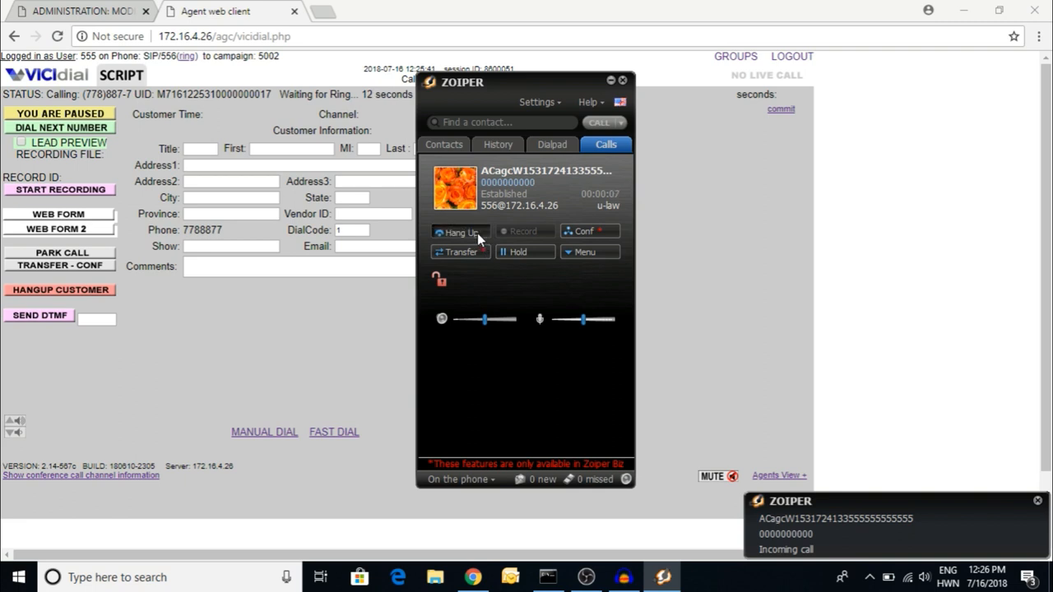
pyautogui.click(444, 145)
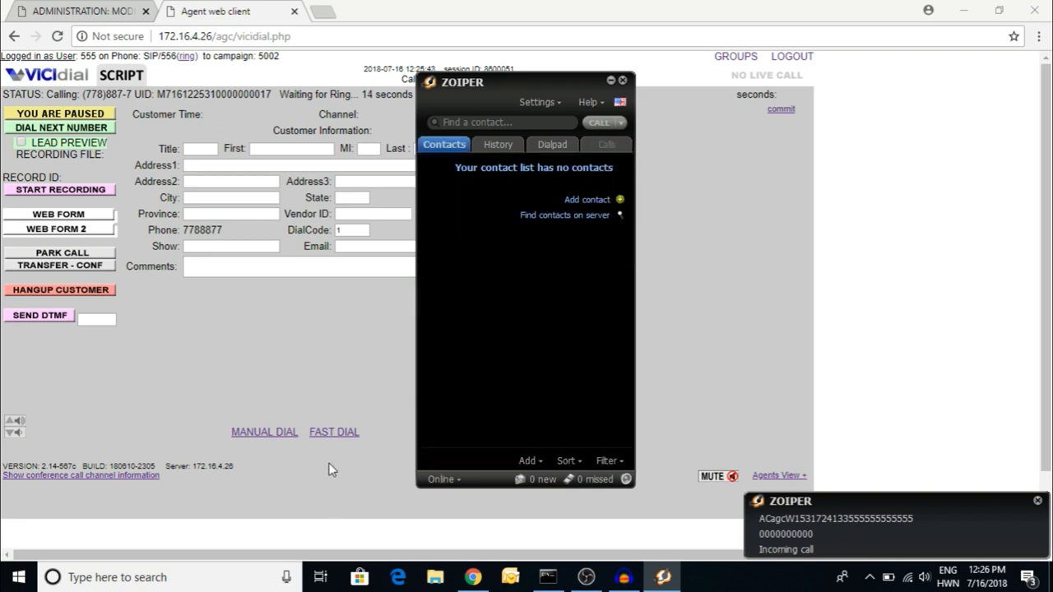
pyautogui.click(609, 79)
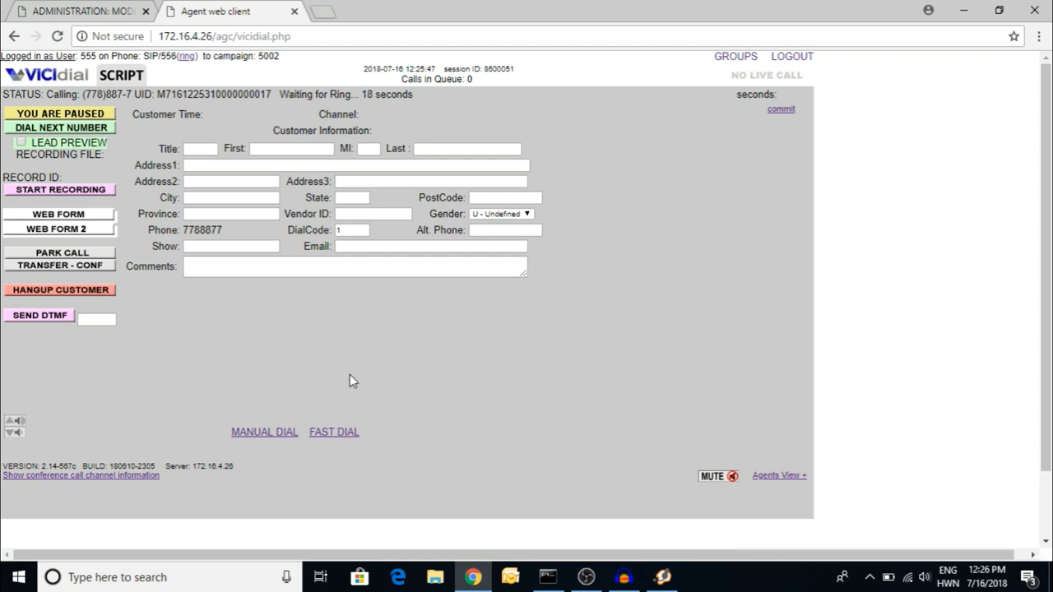
pyautogui.moveTo(770, 133)
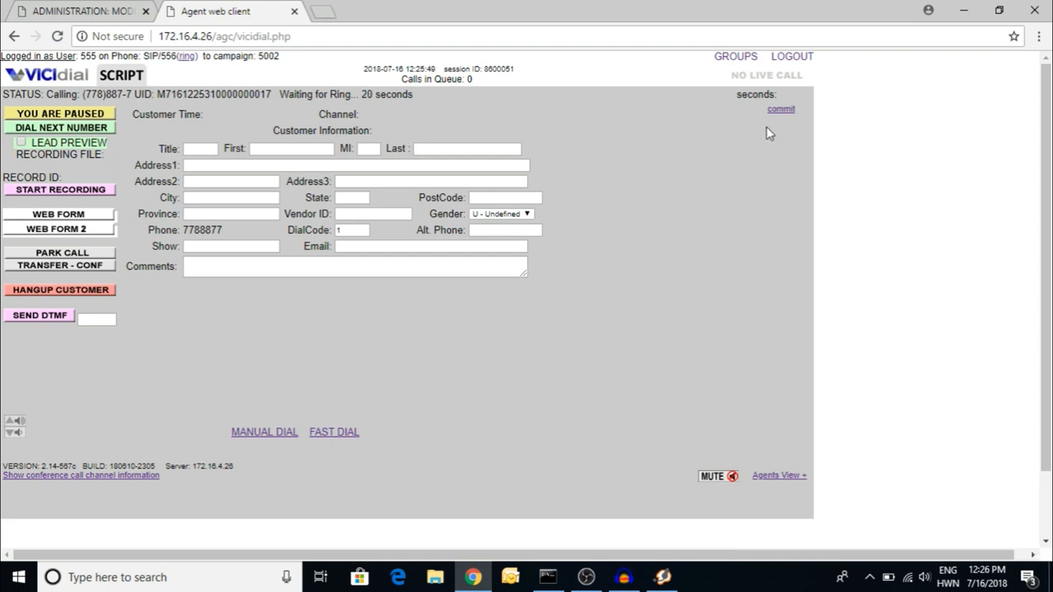